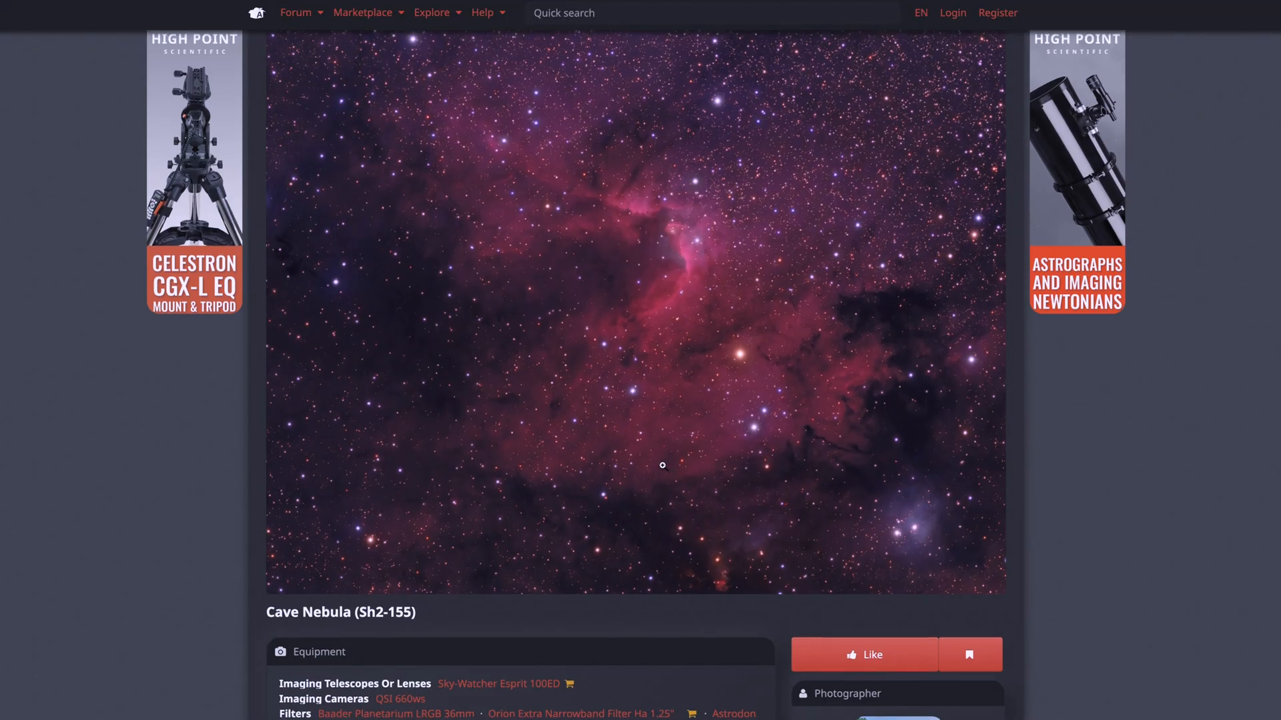
pyautogui.scroll(-3)
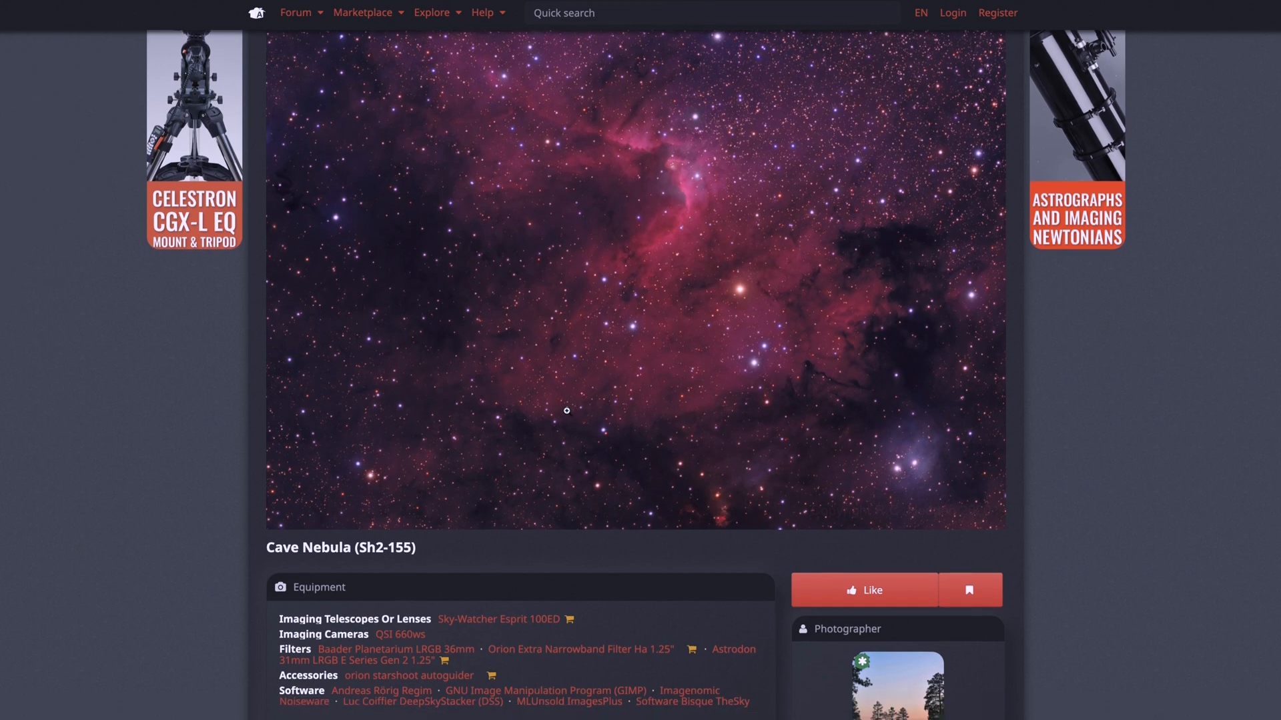